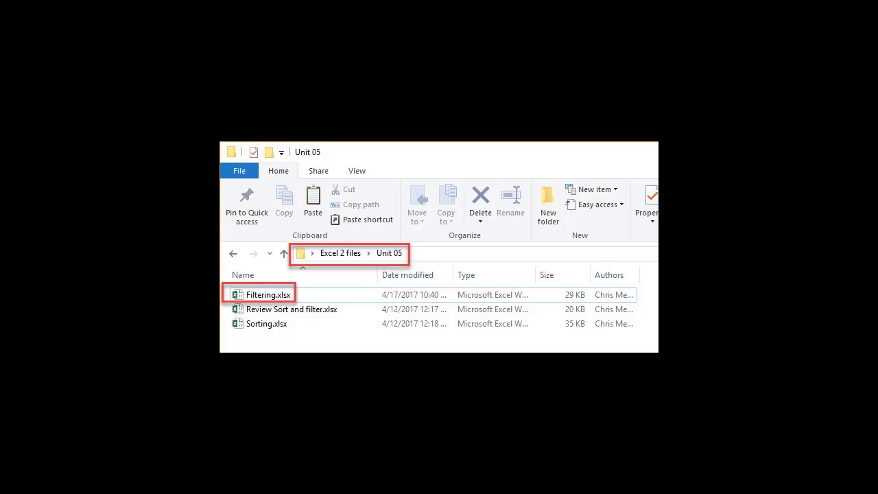
Open Filtering.xlsx from the Unit 05 folder into Excel
{"action": "double_click", "coordinate": [268, 293]}
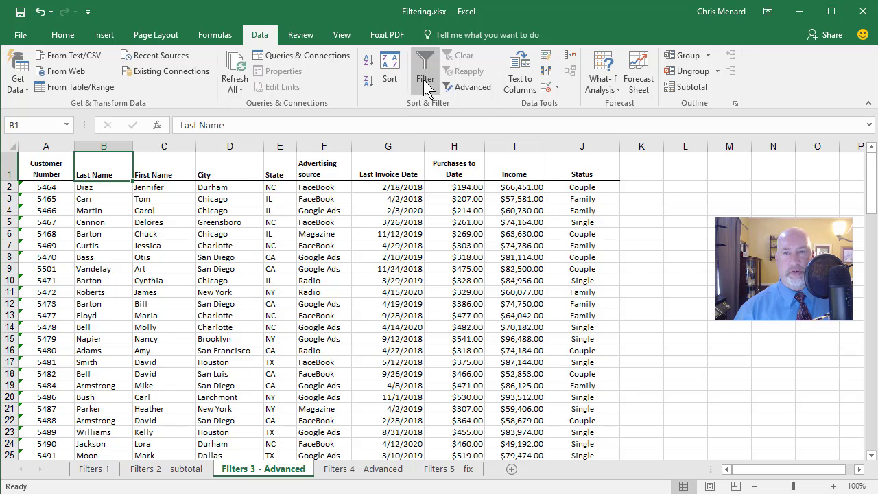
Turn on filters and limit the State column to CA and NC, leaving 17 of 30 records
{"action": "left_click", "coordinate": [425, 66]}
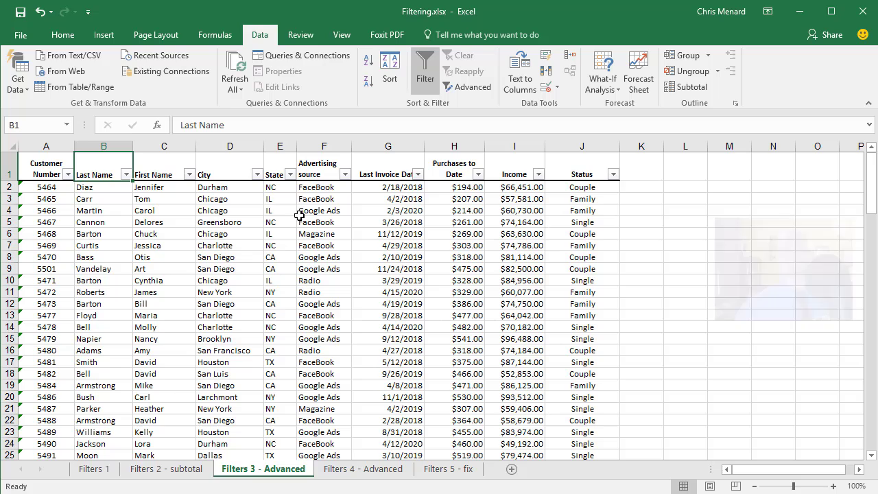
{"action": "left_click", "coordinate": [289, 172]}
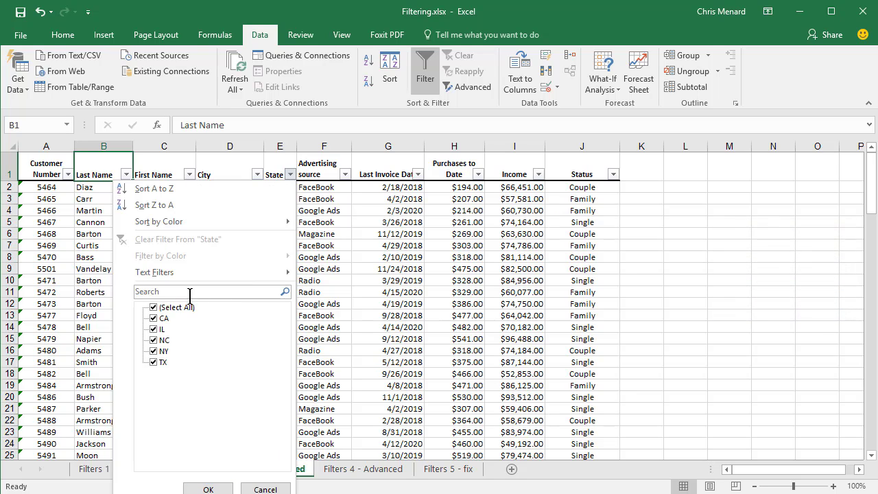
{"action": "left_click", "coordinate": [154, 307]}
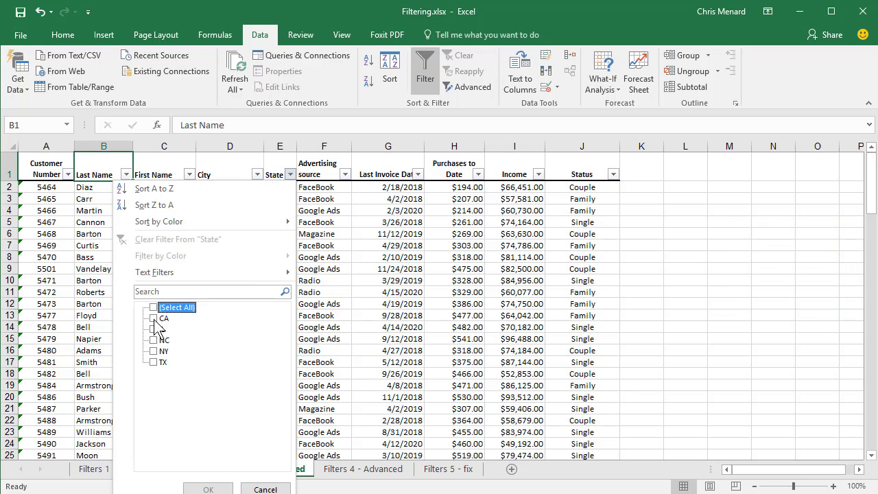
{"action": "left_click", "coordinate": [153, 351]}
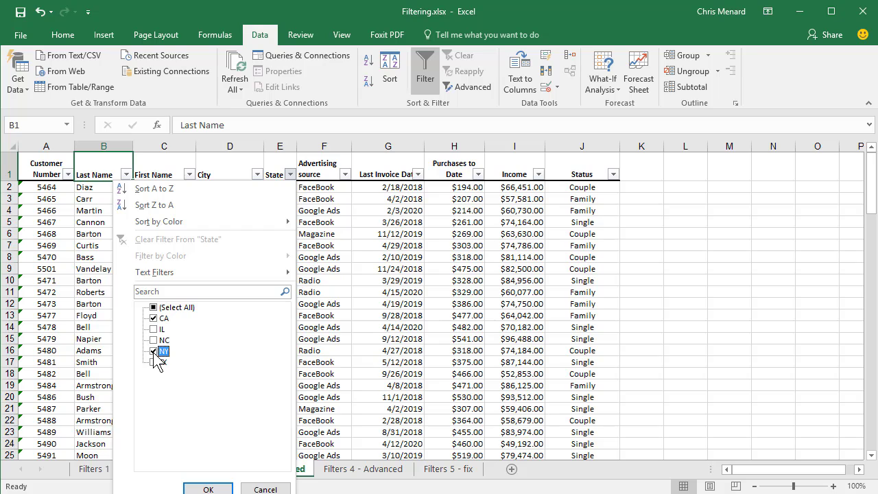
{"action": "left_click", "coordinate": [154, 340]}
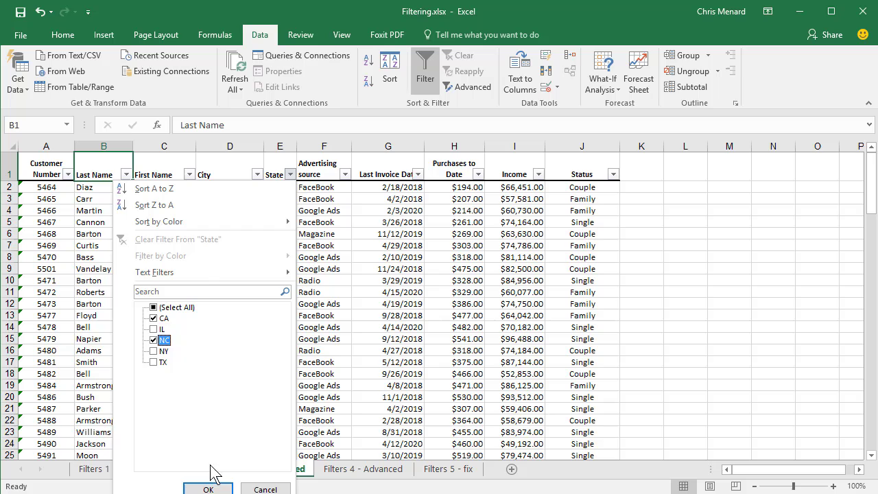
{"action": "left_click", "coordinate": [208, 489]}
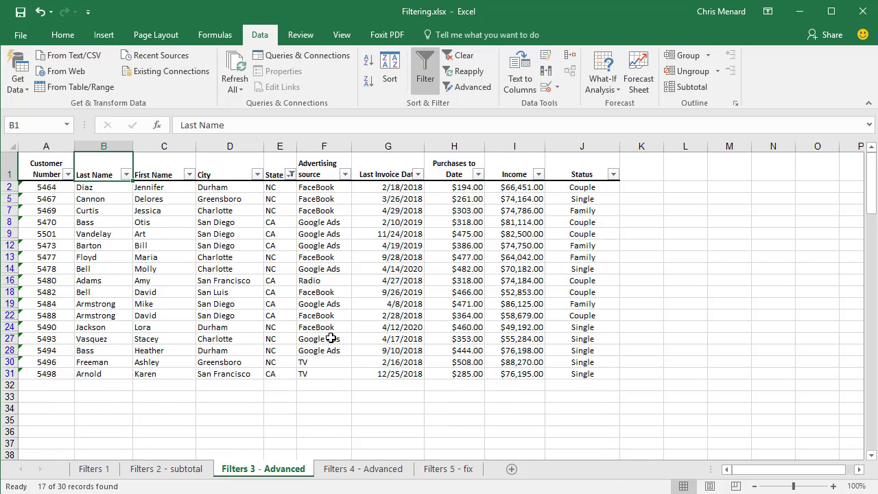
{"action": "mouse_move", "coordinate": [346, 315]}
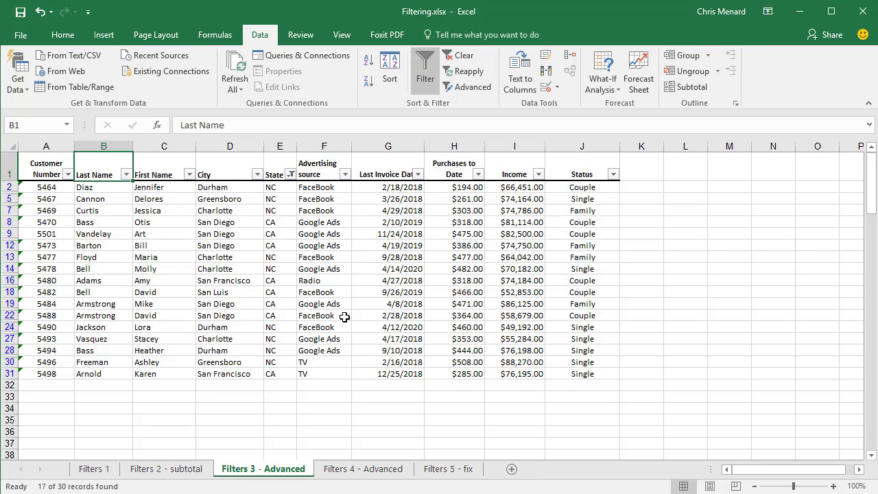
{"action": "mouse_move", "coordinate": [612, 173]}
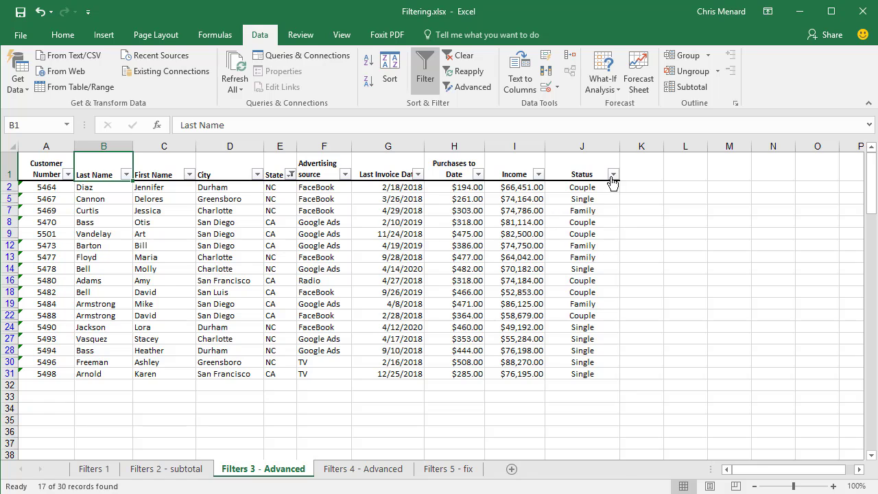
Exclude Family from the Status filter so only Couple and Single remain, 13 of 30 records
{"action": "left_click", "coordinate": [612, 173]}
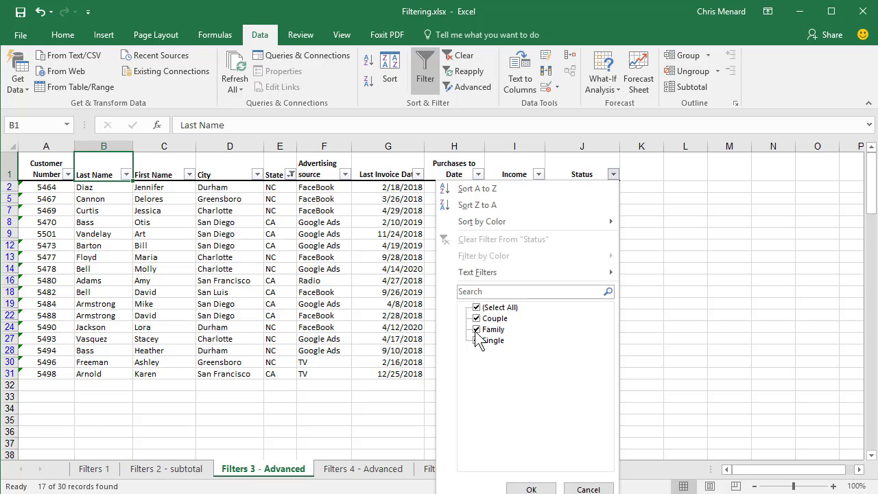
{"action": "left_click", "coordinate": [476, 329]}
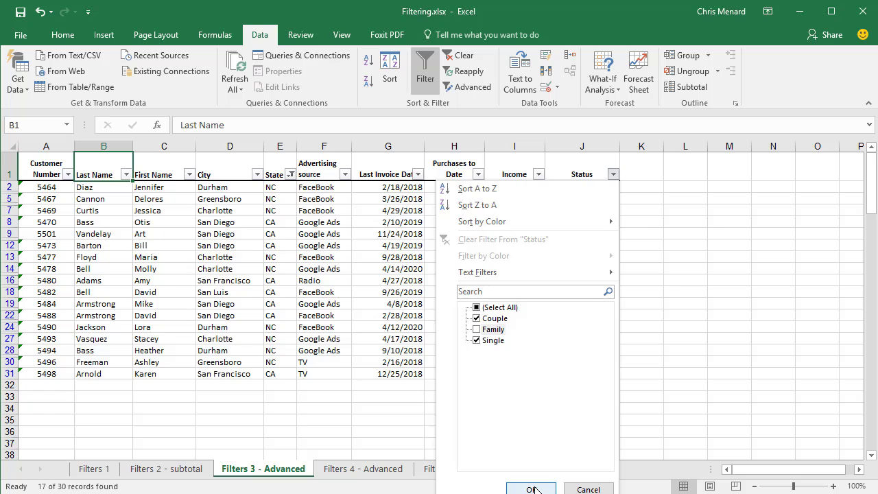
{"action": "left_click", "coordinate": [533, 489]}
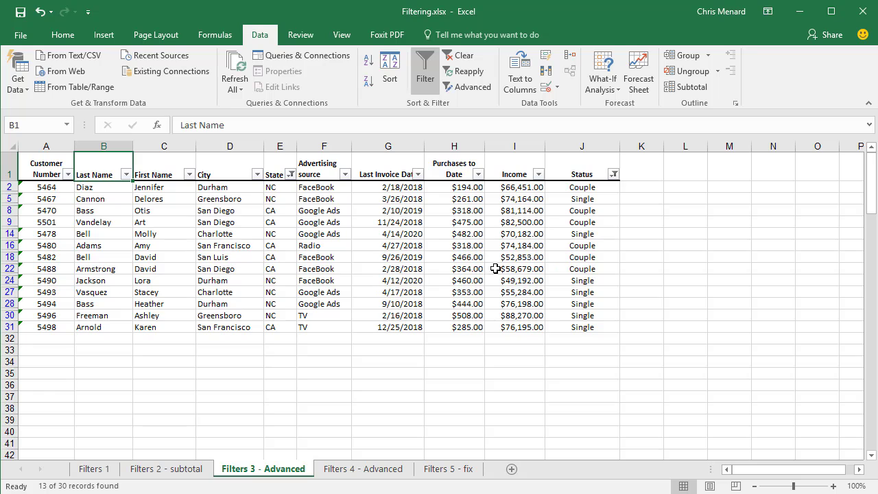
{"action": "mouse_move", "coordinate": [480, 218]}
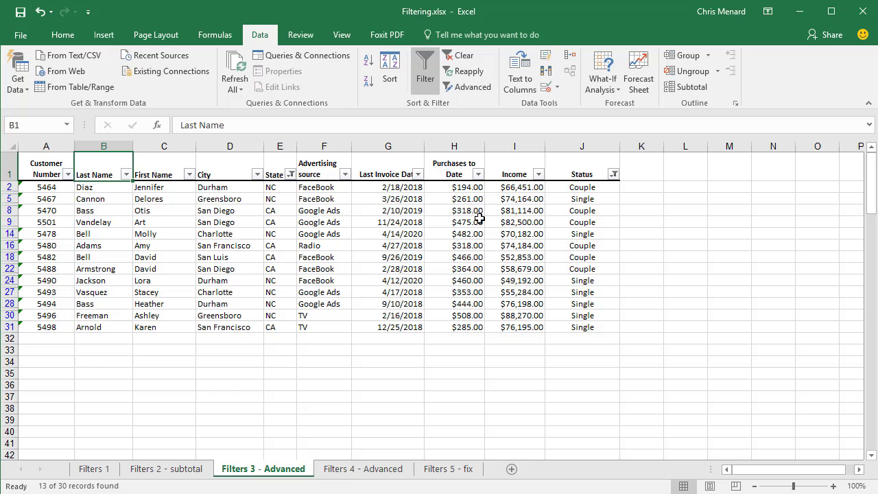
{"action": "mouse_move", "coordinate": [470, 86]}
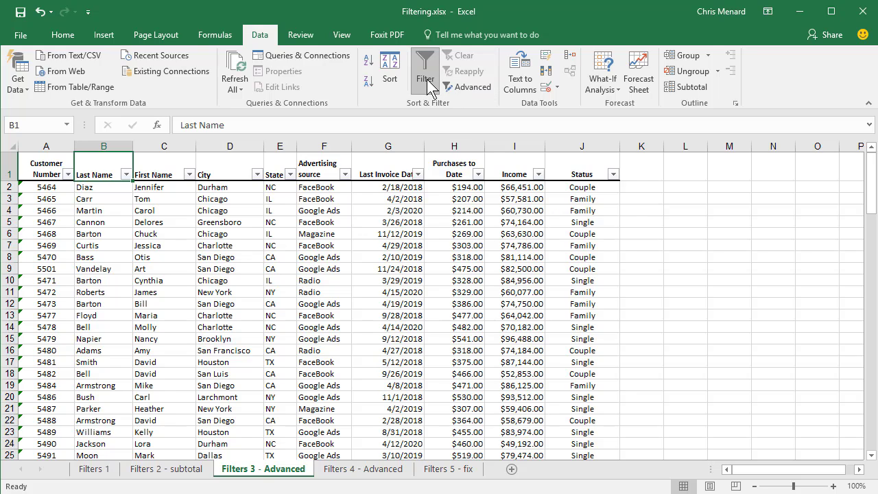
{"action": "mouse_move", "coordinate": [425, 71]}
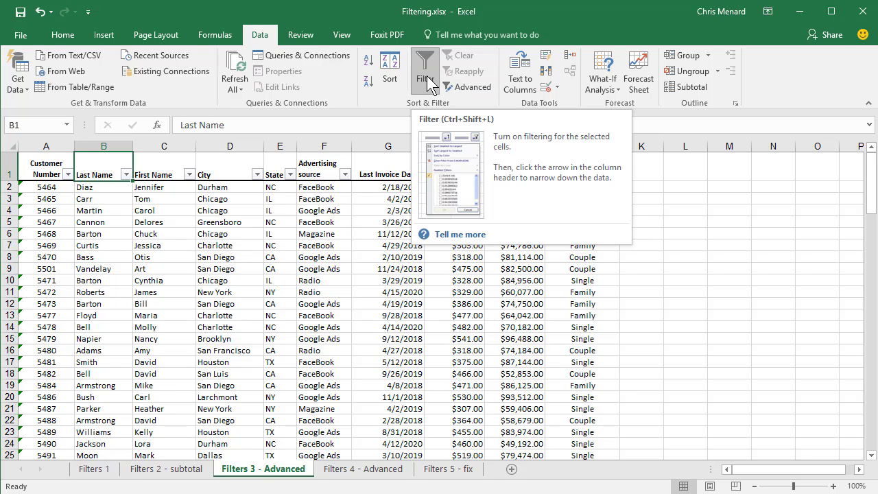
Turn filtering off and paste the column headers into row 34 below the data
{"action": "left_click", "coordinate": [424, 66]}
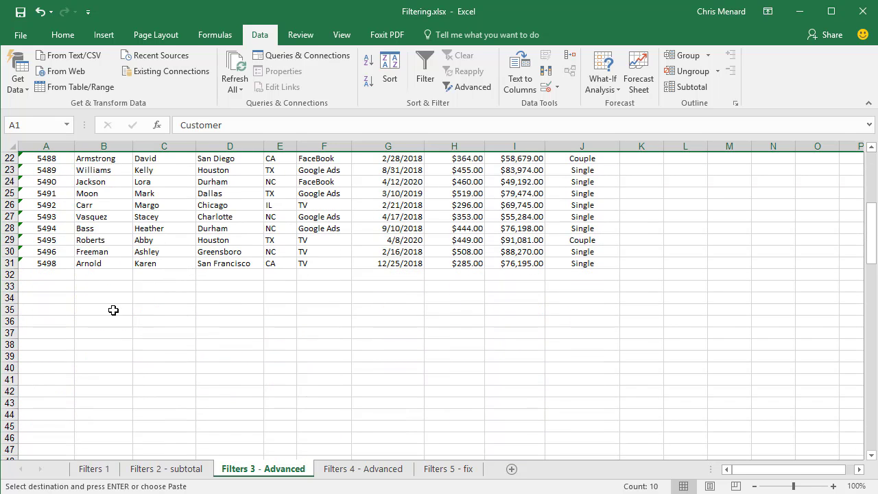
{"action": "left_click", "coordinate": [47, 297]}
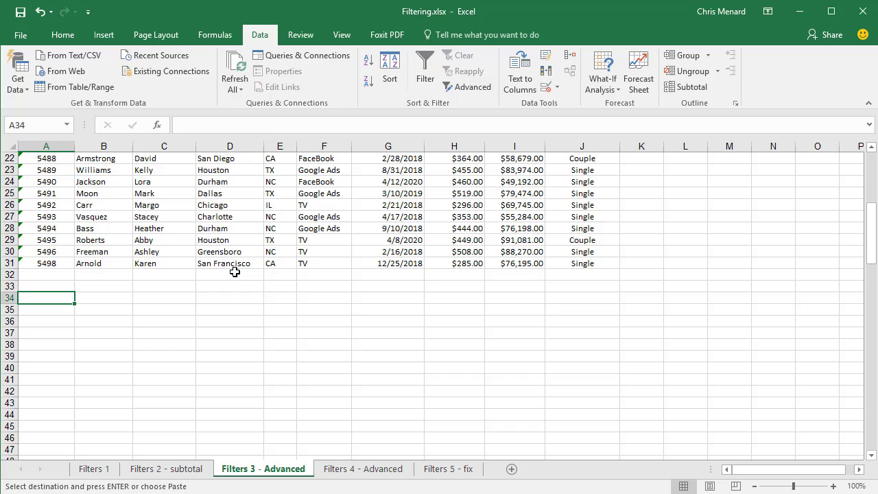
{"action": "key", "text": "enter"}
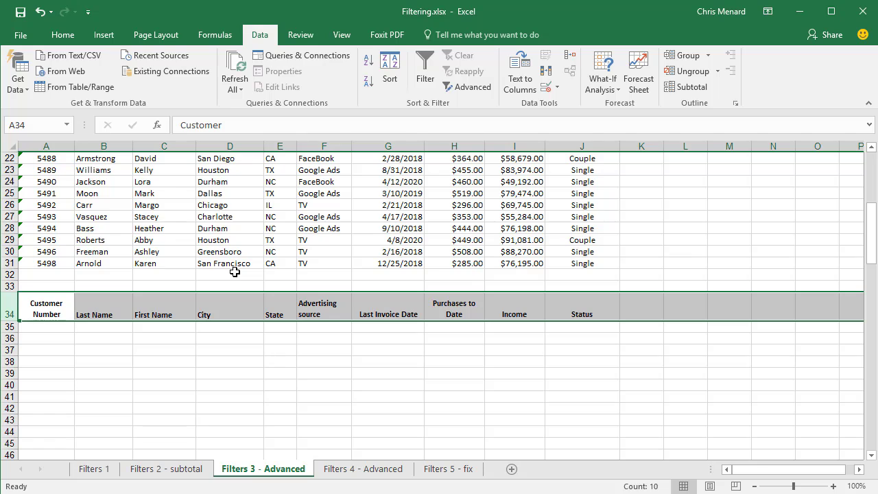
{"action": "mouse_move", "coordinate": [256, 343]}
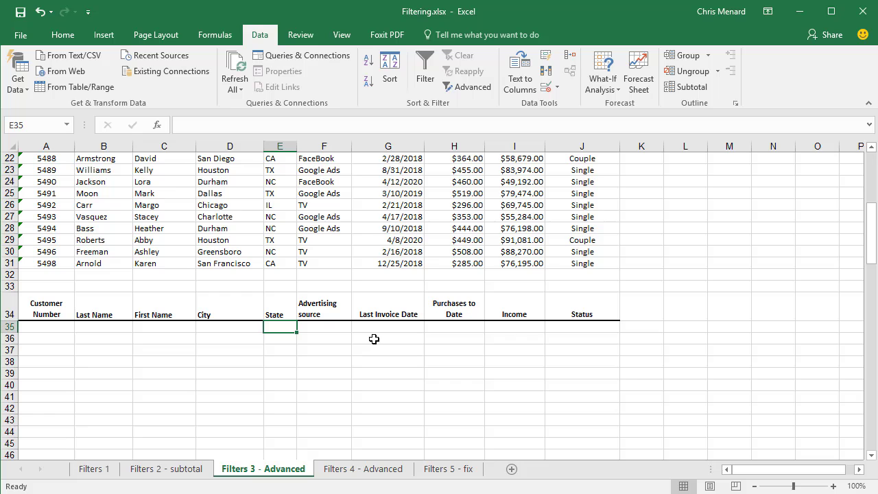
Enter CA and NC as State criteria and Couple and Single as Status criteria in rows 35-36
{"action": "type", "text": "CA"}
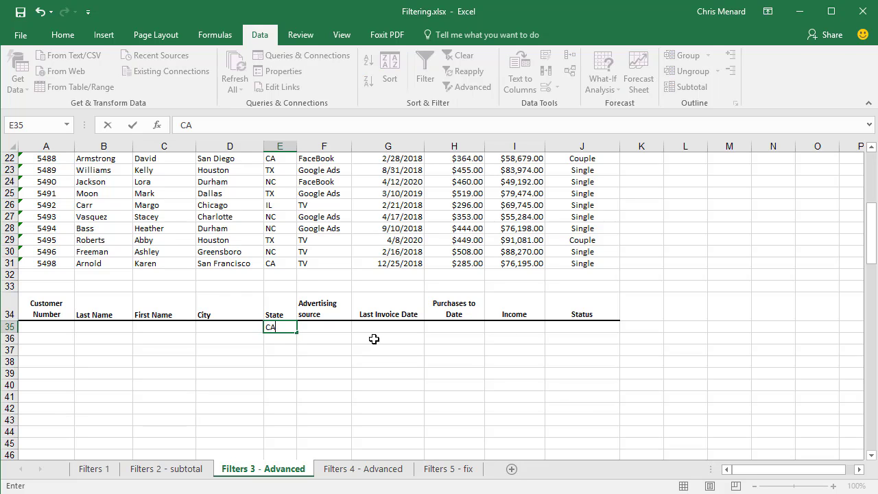
{"action": "key", "text": "enter"}
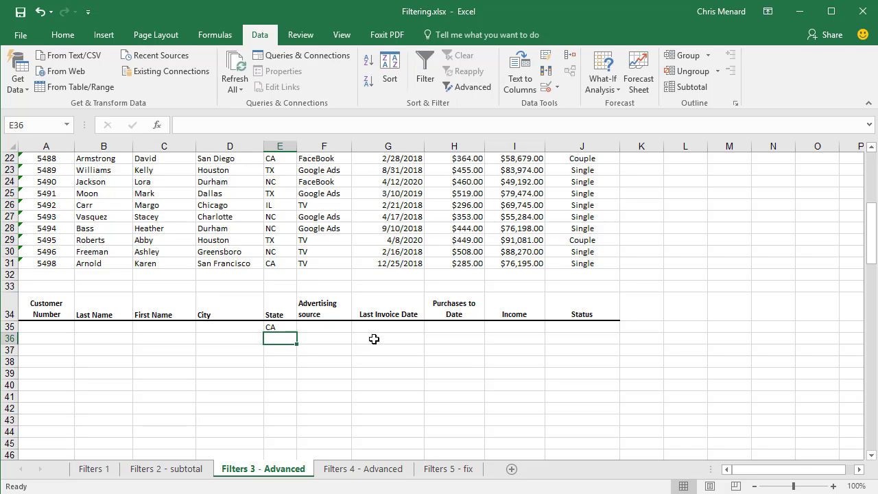
{"action": "type", "text": "NC"}
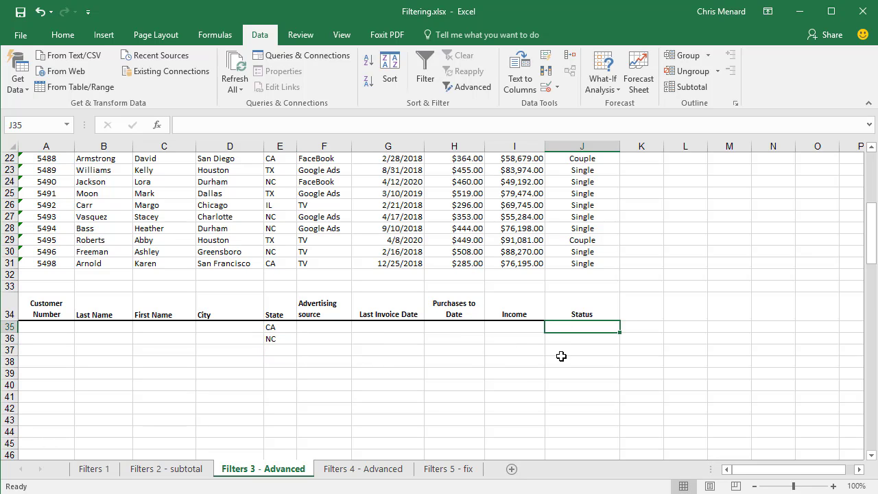
{"action": "type", "text": "c"}
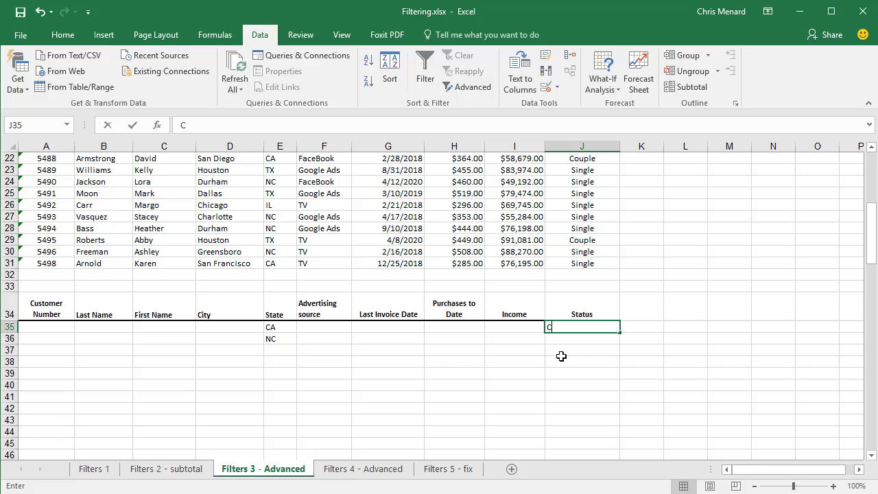
{"action": "type", "text": "ouple"}
{"action": "left_click", "coordinate": [583, 337]}
{"action": "type", "text": "Single"}
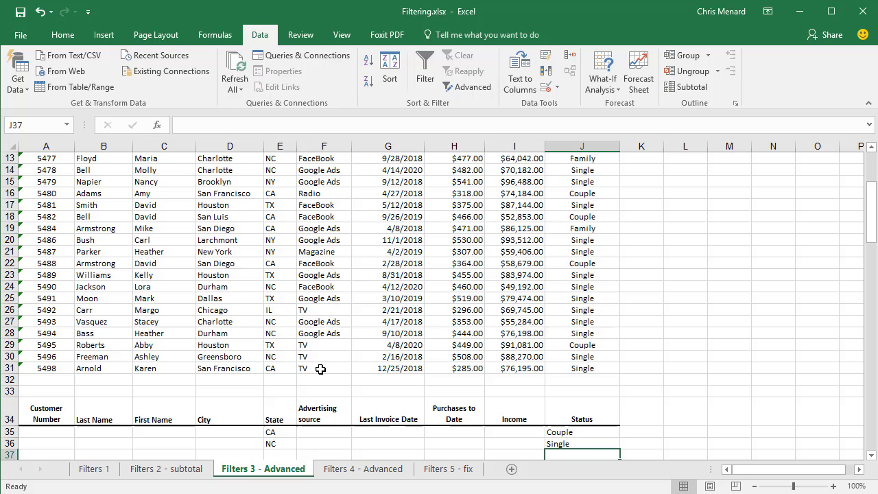
Run an Advanced Filter in place with criteria range A34:J36, leaving 11 of 30 records
{"action": "left_click", "coordinate": [324, 368]}
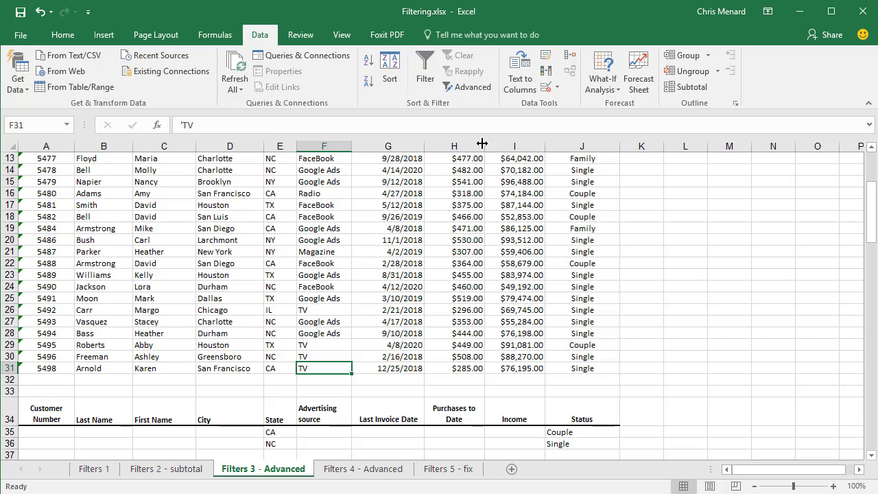
{"action": "mouse_move", "coordinate": [468, 86]}
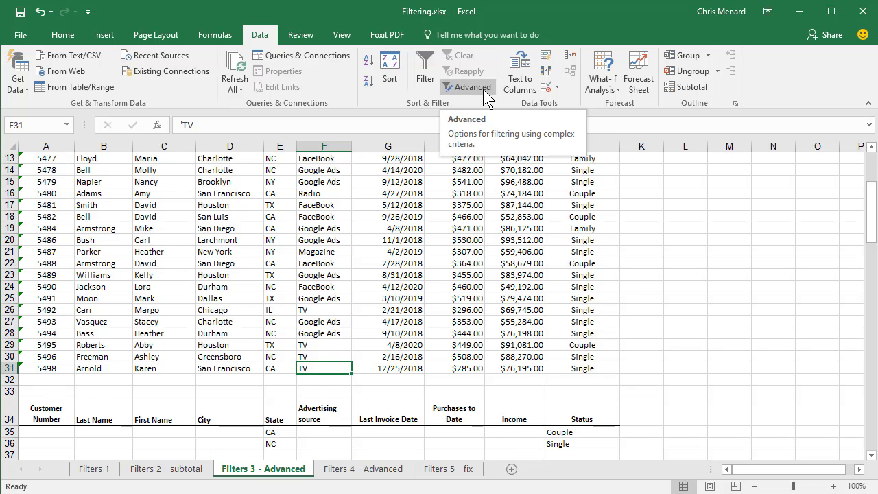
{"action": "left_click", "coordinate": [473, 88]}
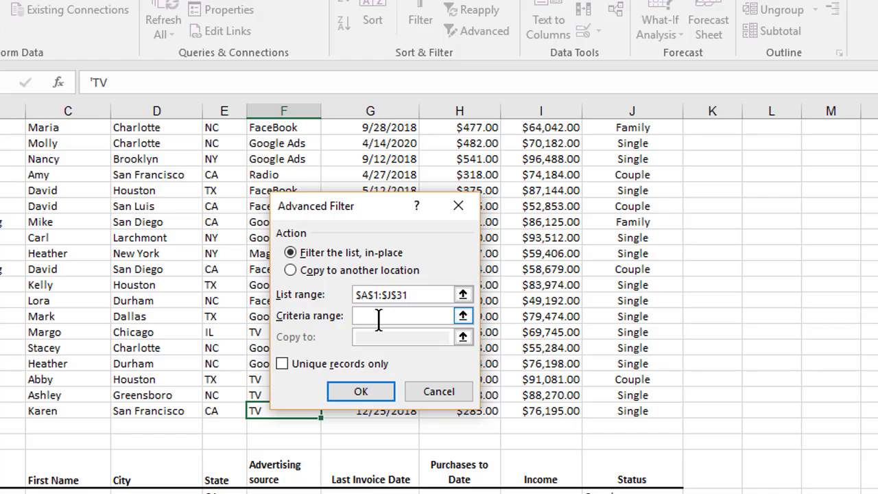
{"action": "type", "text": "A"}
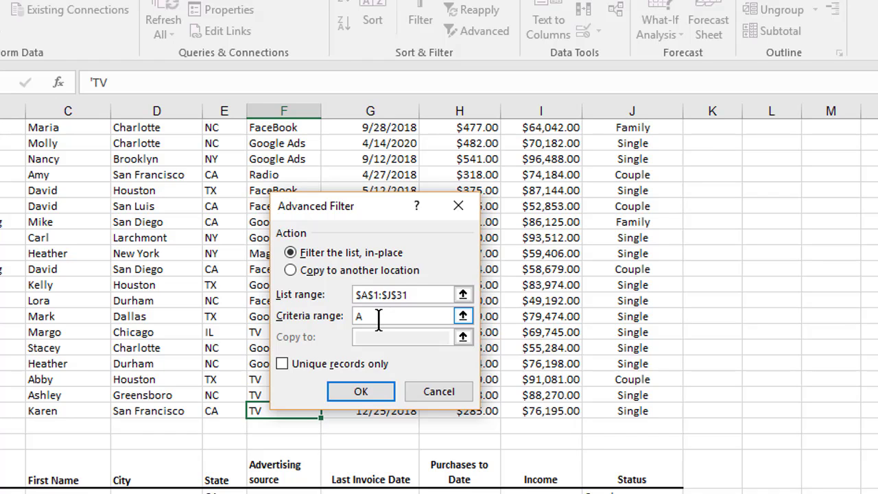
{"action": "type", "text": "34."}
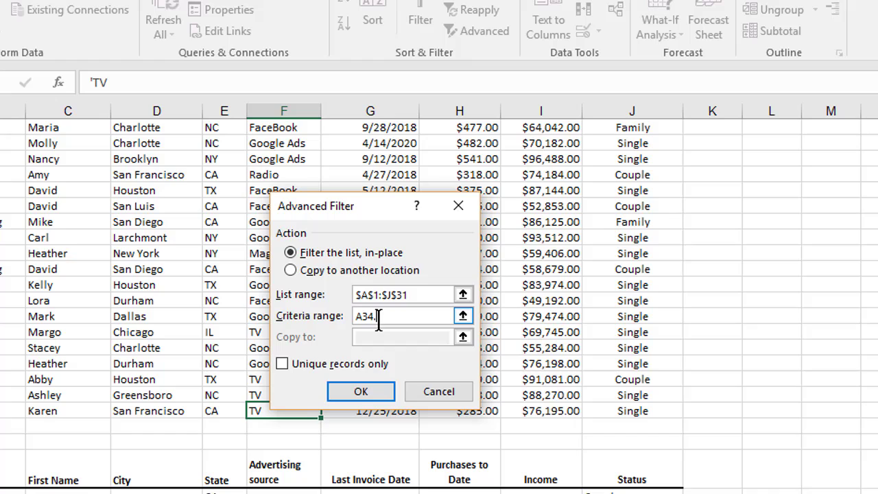
{"action": "mouse_move", "coordinate": [620, 318]}
{"action": "type", "text": "J36"}
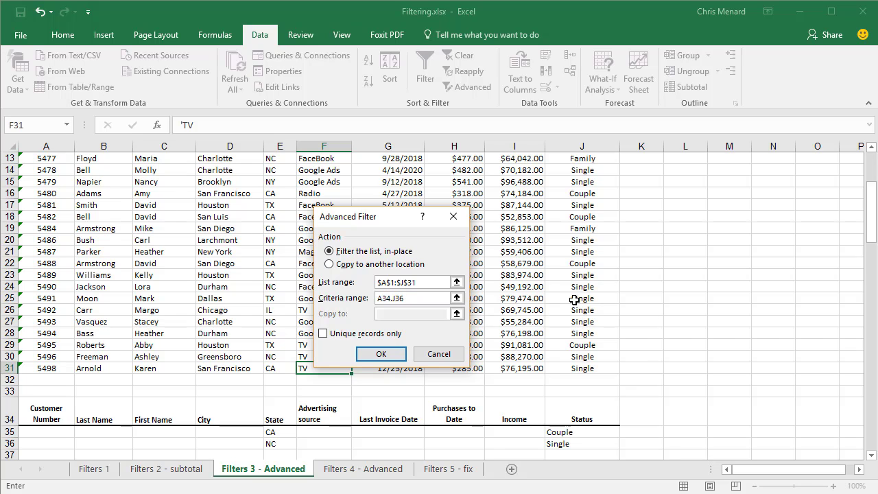
{"action": "left_click", "coordinate": [382, 354]}
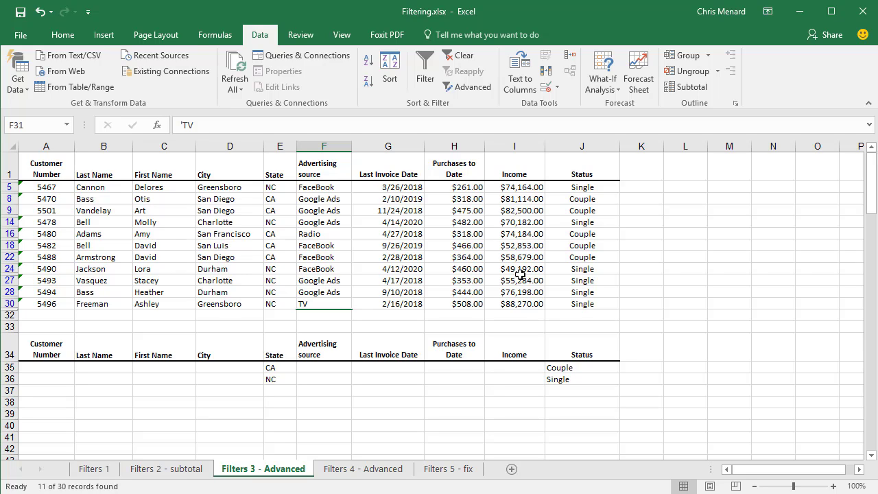
{"action": "mouse_move", "coordinate": [411, 268]}
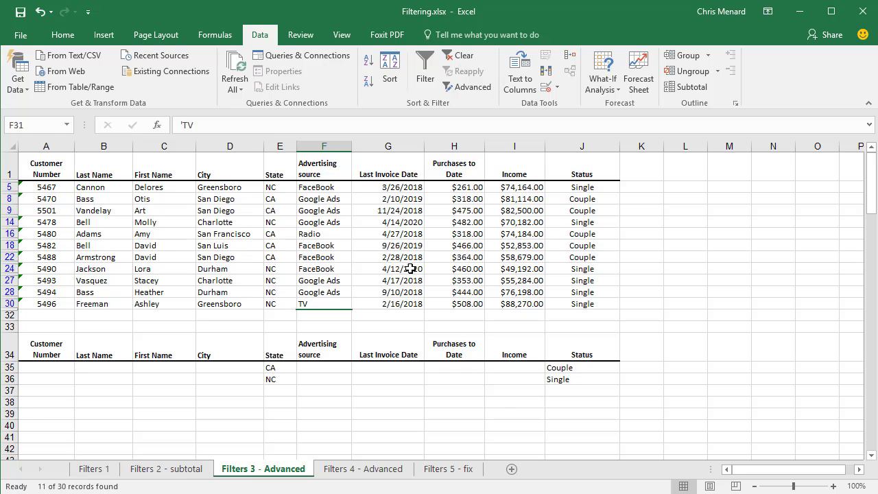
{"action": "mouse_move", "coordinate": [362, 258]}
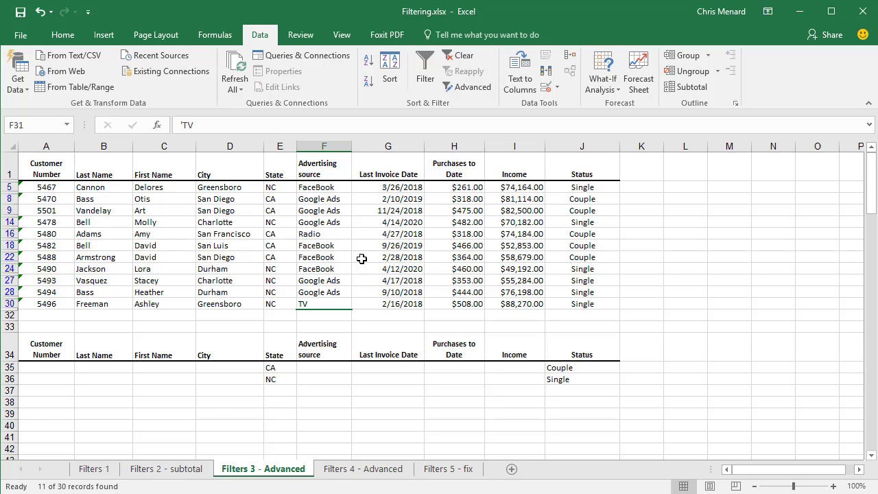
{"action": "mouse_move", "coordinate": [367, 264]}
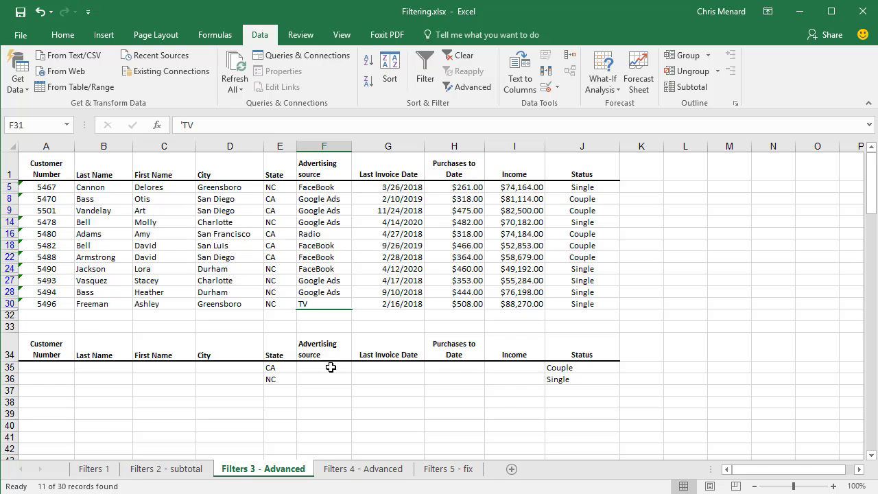
Enter Facebook in F35 as the advertising source criterion for the CA couple row
{"action": "left_click", "coordinate": [324, 368]}
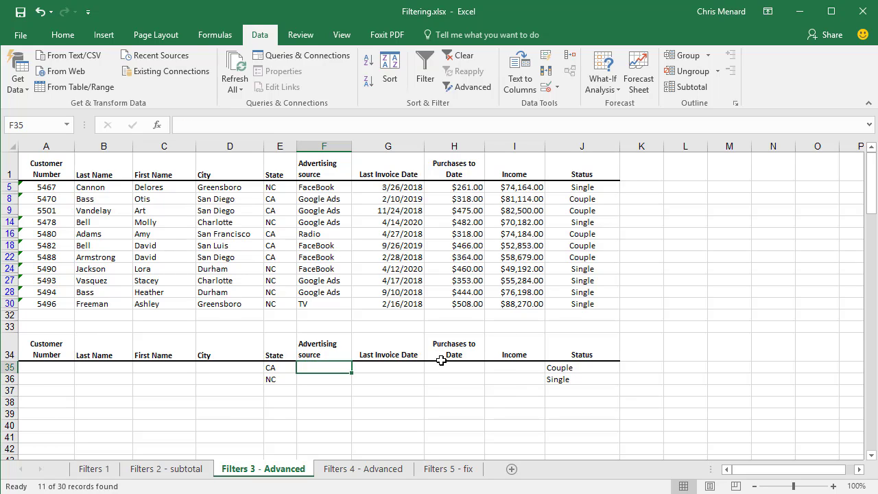
{"action": "type", "text": "Faceboo"}
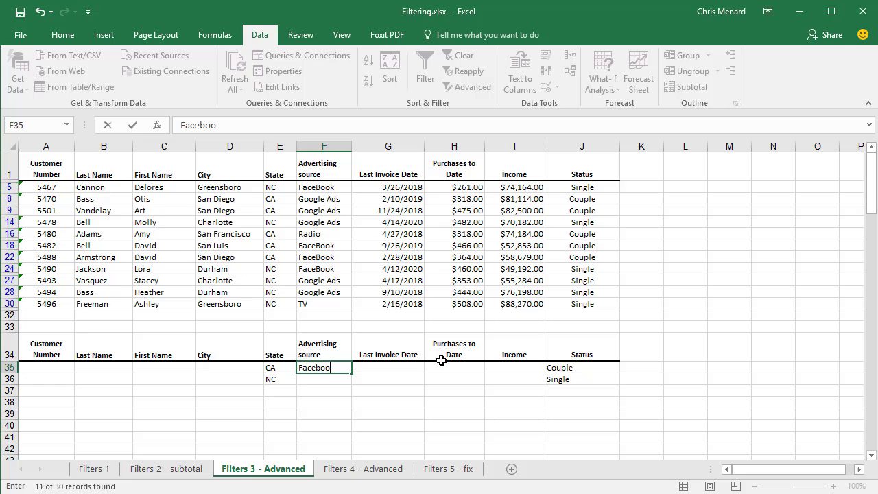
{"action": "key", "text": "enter"}
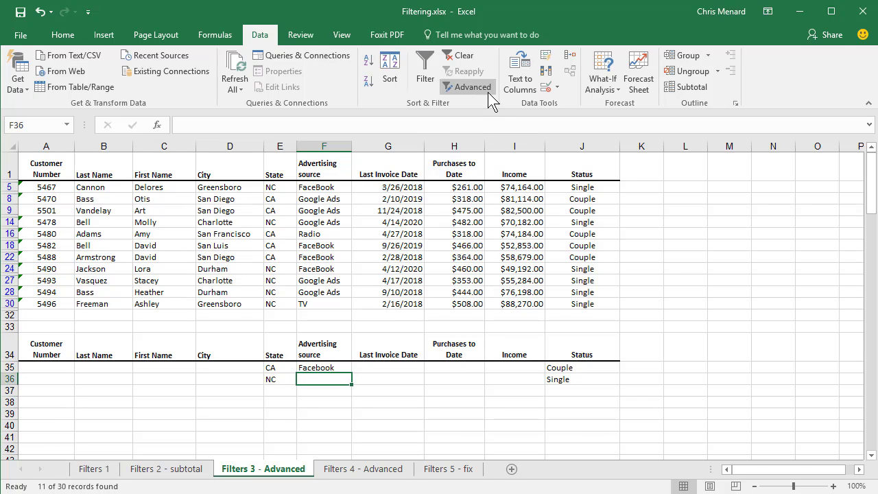
Rerun the Advanced Filter with the same ranges, narrowing the list to 8 of 30 records
{"action": "left_click", "coordinate": [468, 86]}
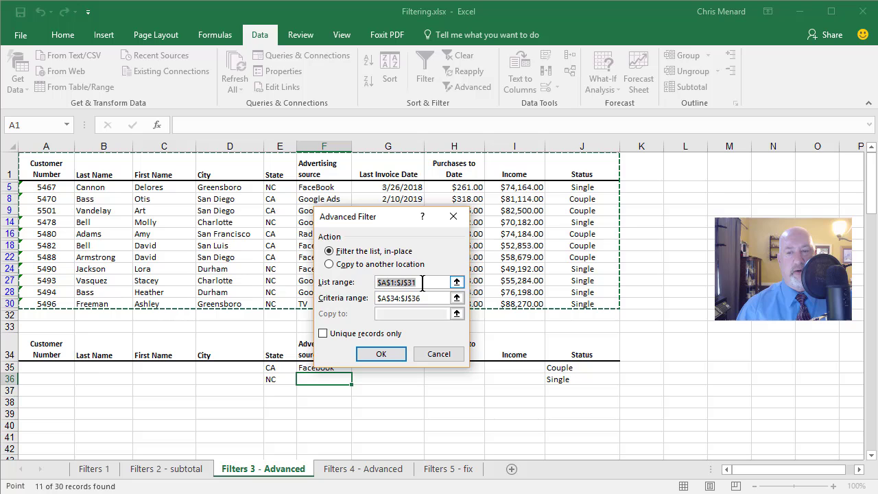
{"action": "left_click", "coordinate": [382, 354]}
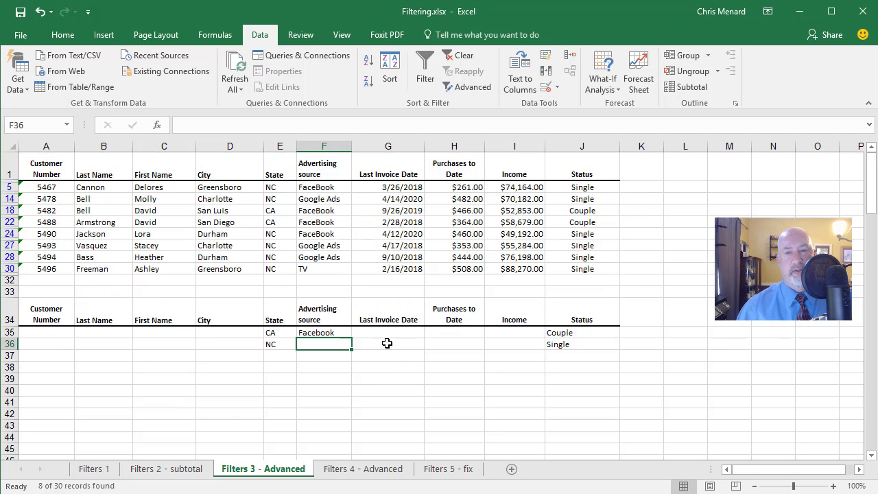
{"action": "mouse_move", "coordinate": [390, 348]}
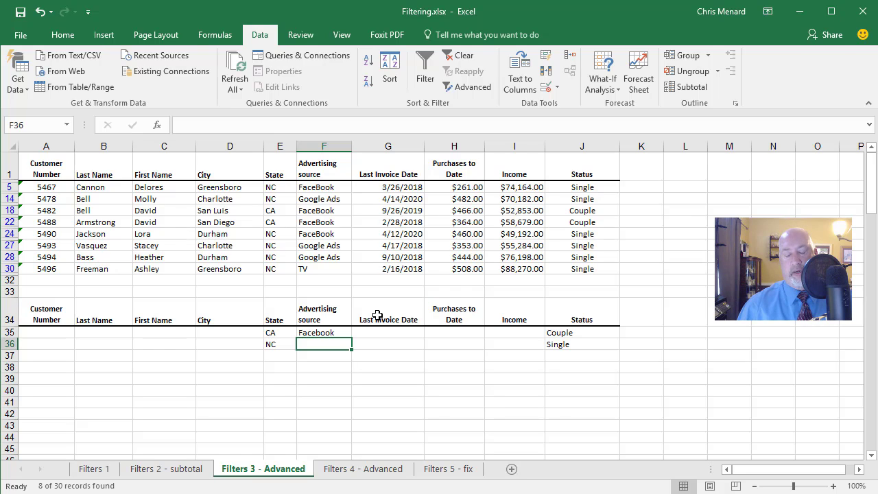
{"action": "mouse_move", "coordinate": [381, 321]}
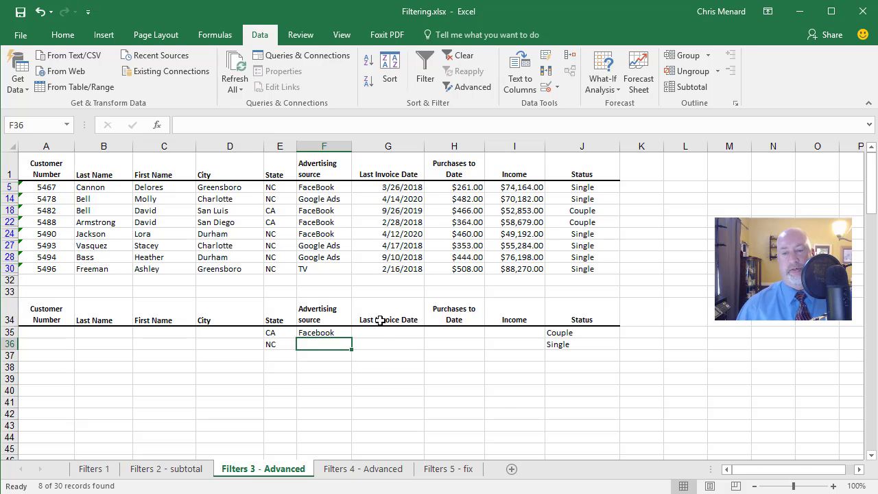